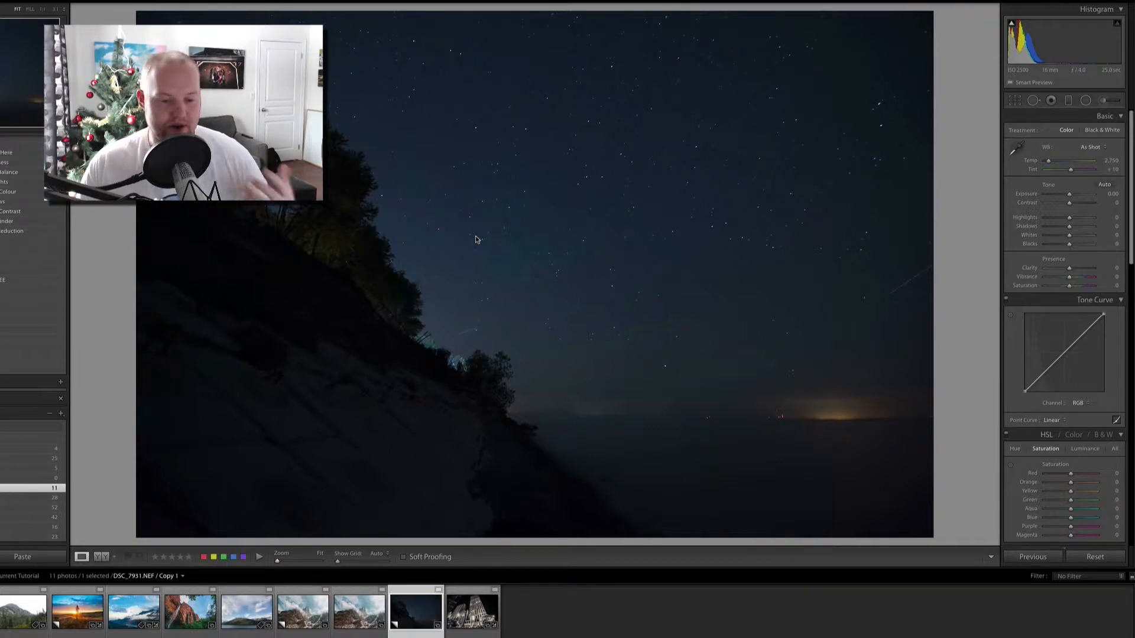
mouse_move(496, 252)
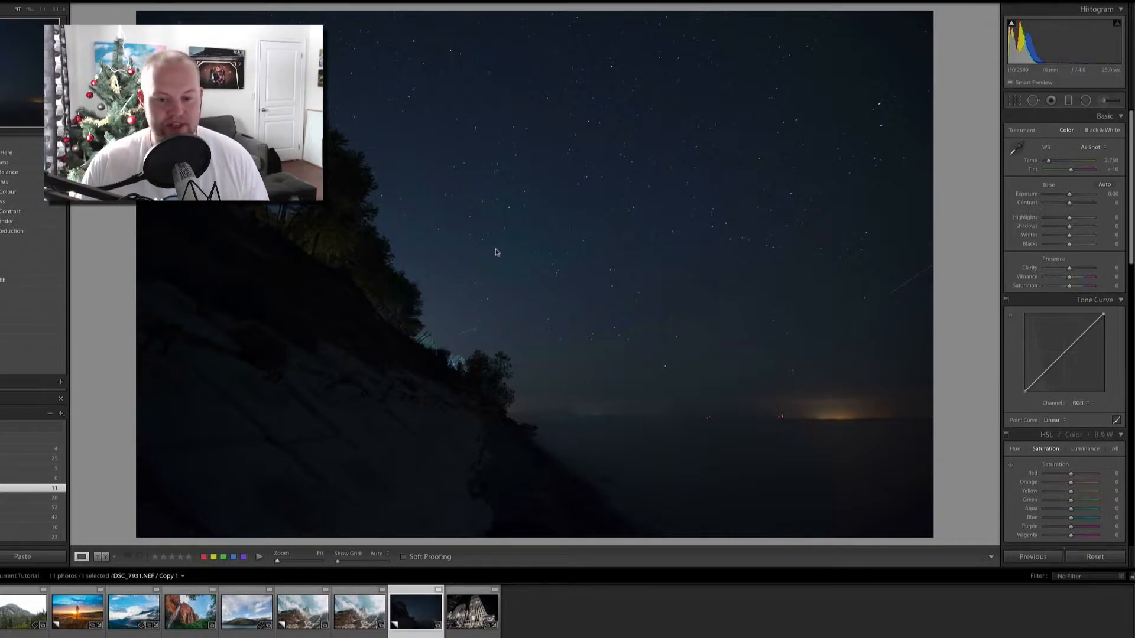
mouse_move(498, 249)
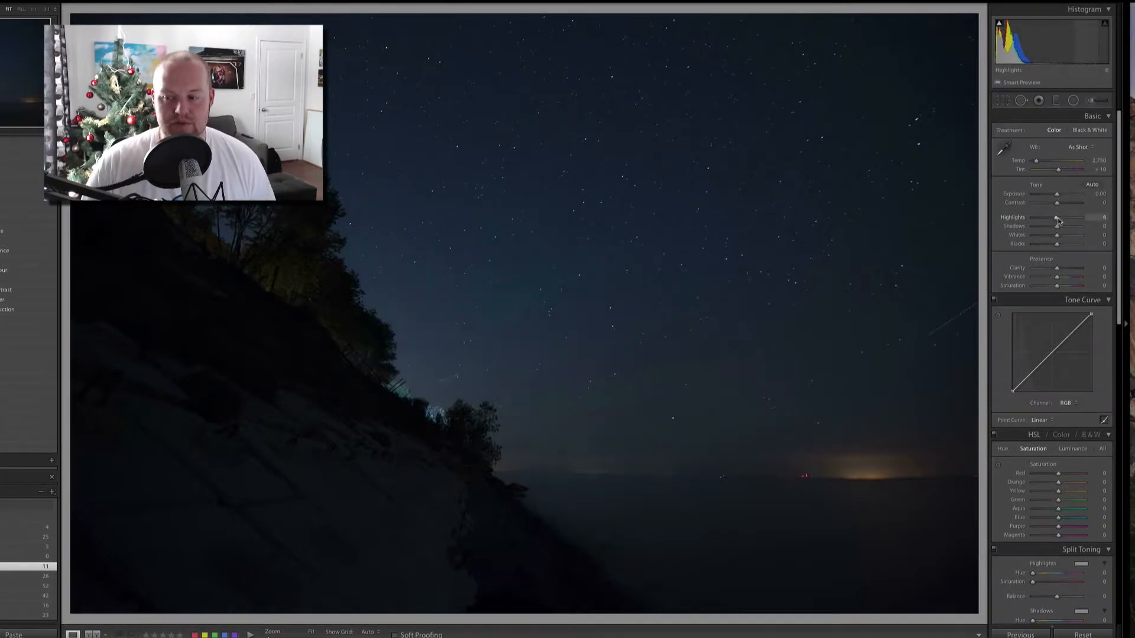
- Raise Highlights to +53 and Whites to +47 so the stars and sky pop
drag(1057, 218, 1084, 217)
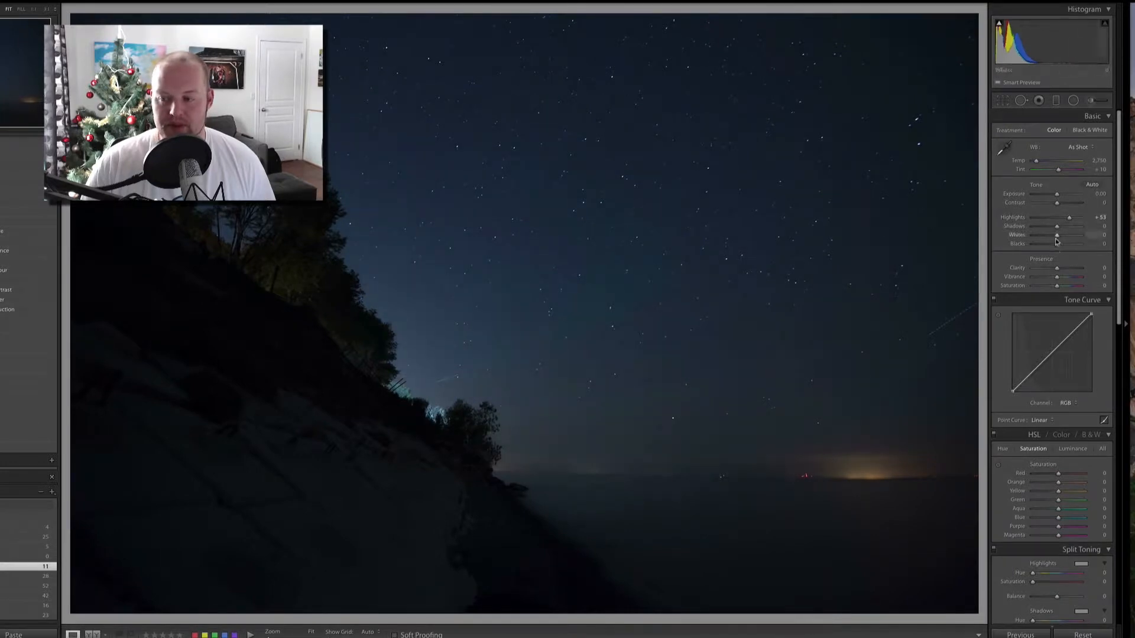
drag(1056, 234, 1078, 234)
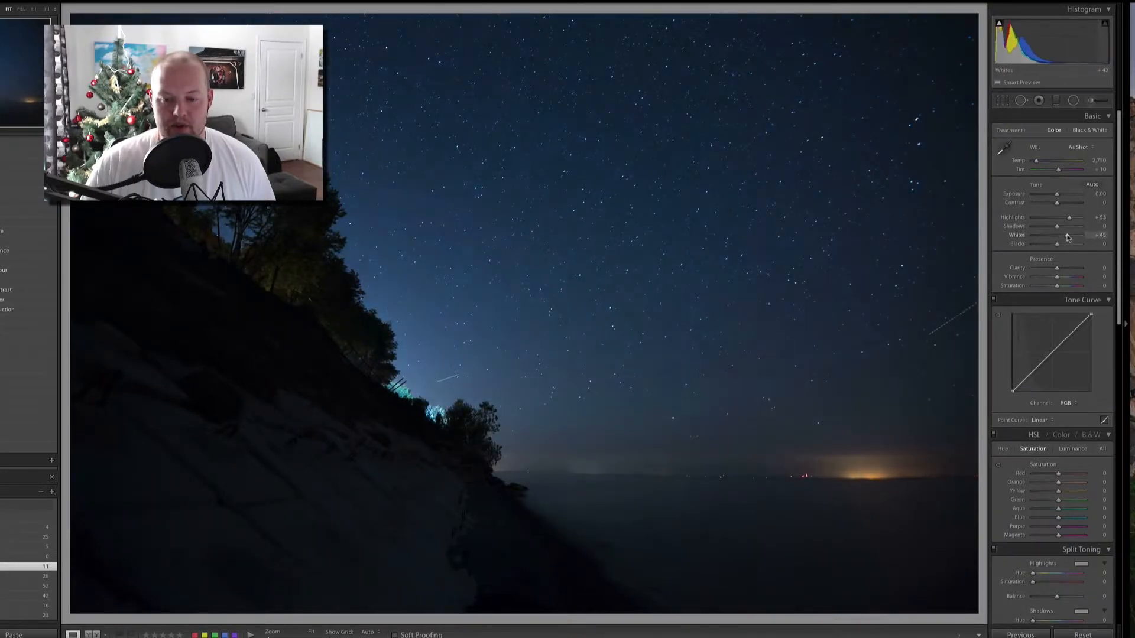
drag(1078, 234, 1080, 234)
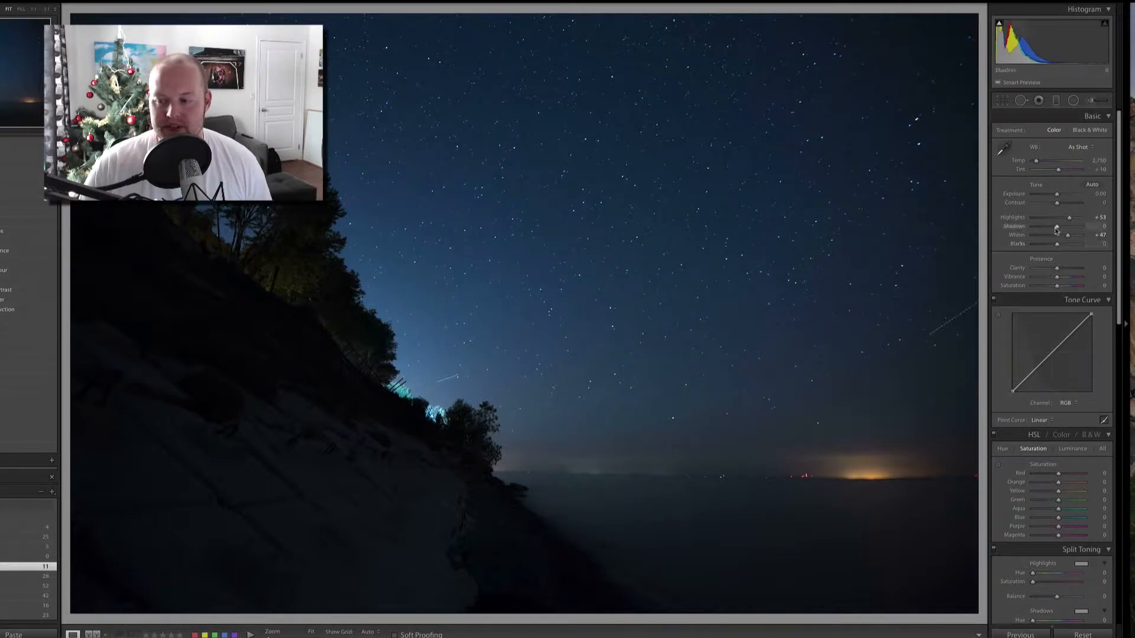
- Lift Shadows to +100 to reveal the cliff face, trees and shoreline
drag(1057, 226, 1080, 226)
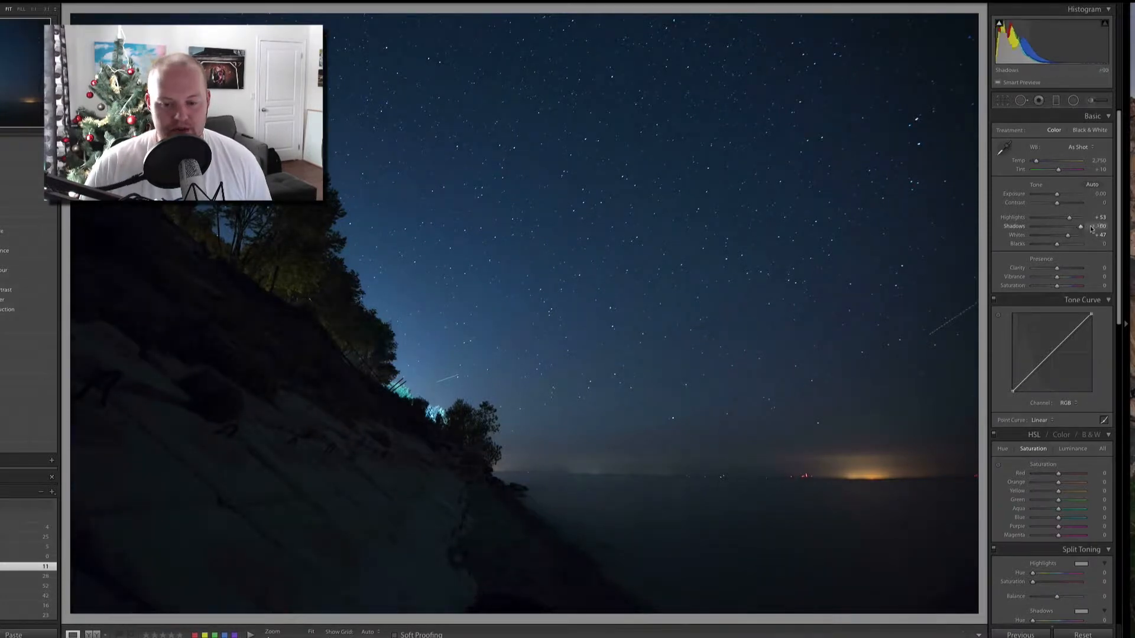
drag(1081, 226, 1071, 226)
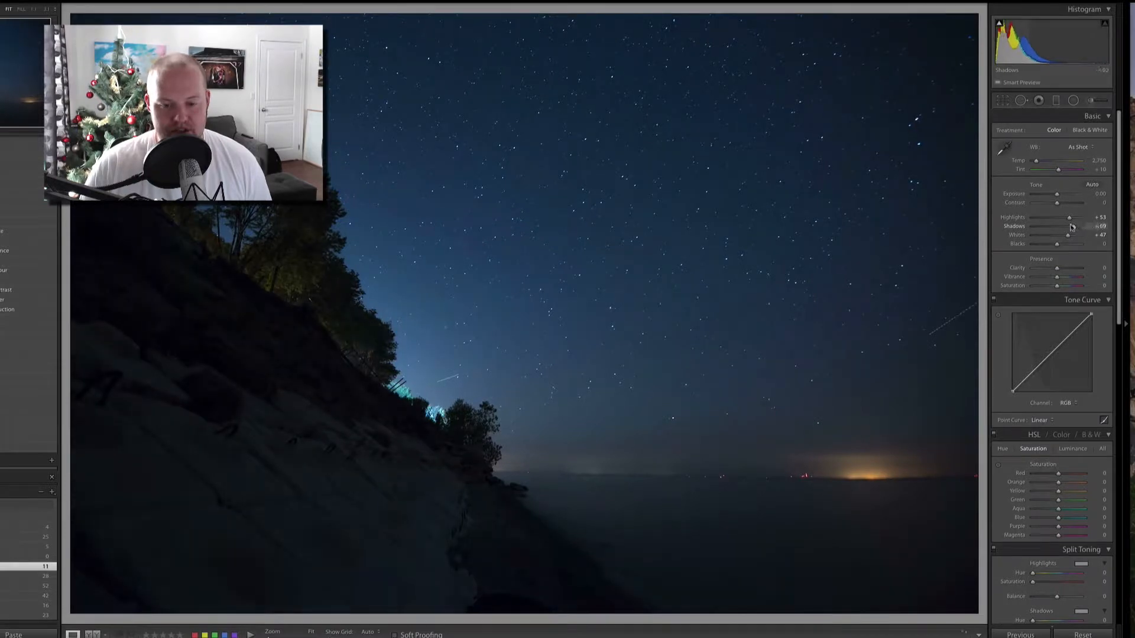
drag(1068, 233, 1078, 233)
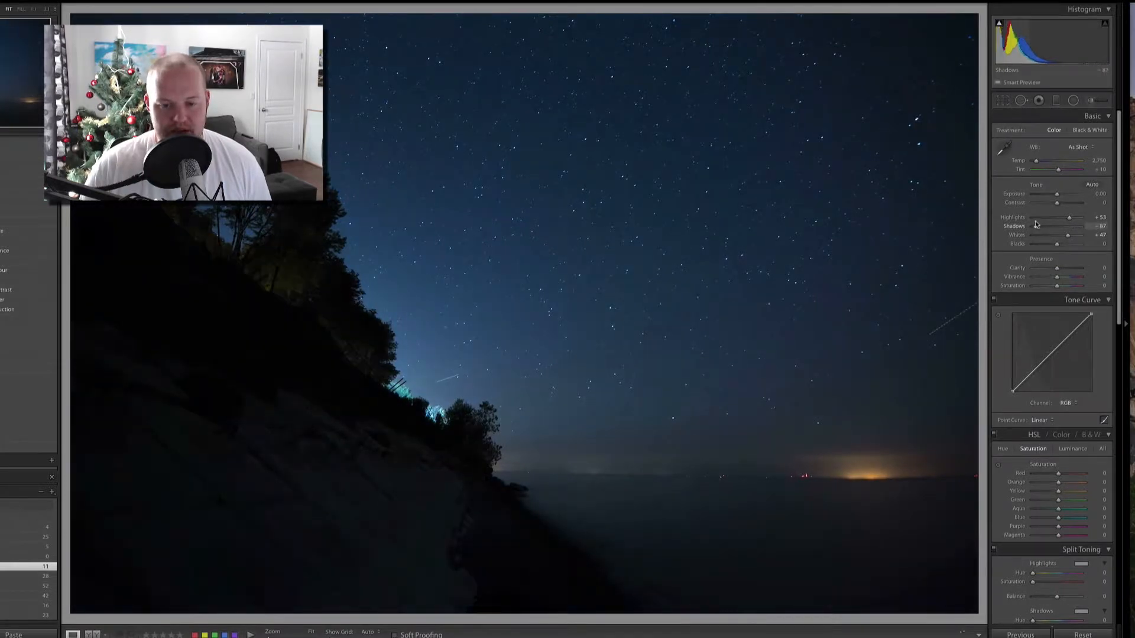
drag(1067, 226, 1082, 226)
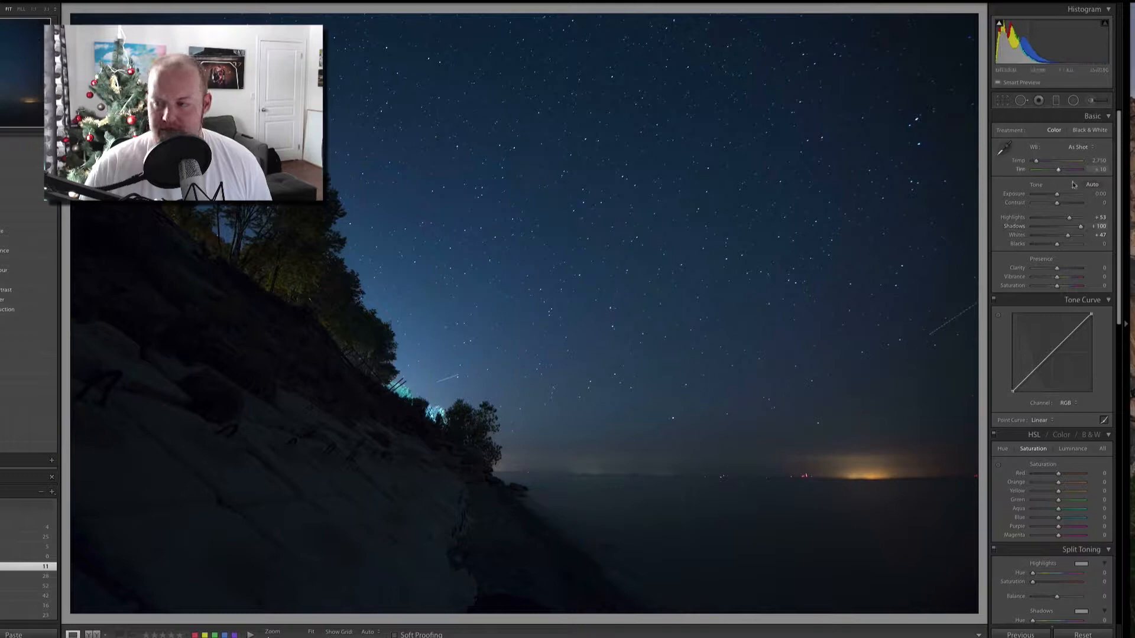
- Raise Exposure to +1.00 and deepen Blacks to -44 for contrast
drag(1067, 194, 1084, 193)
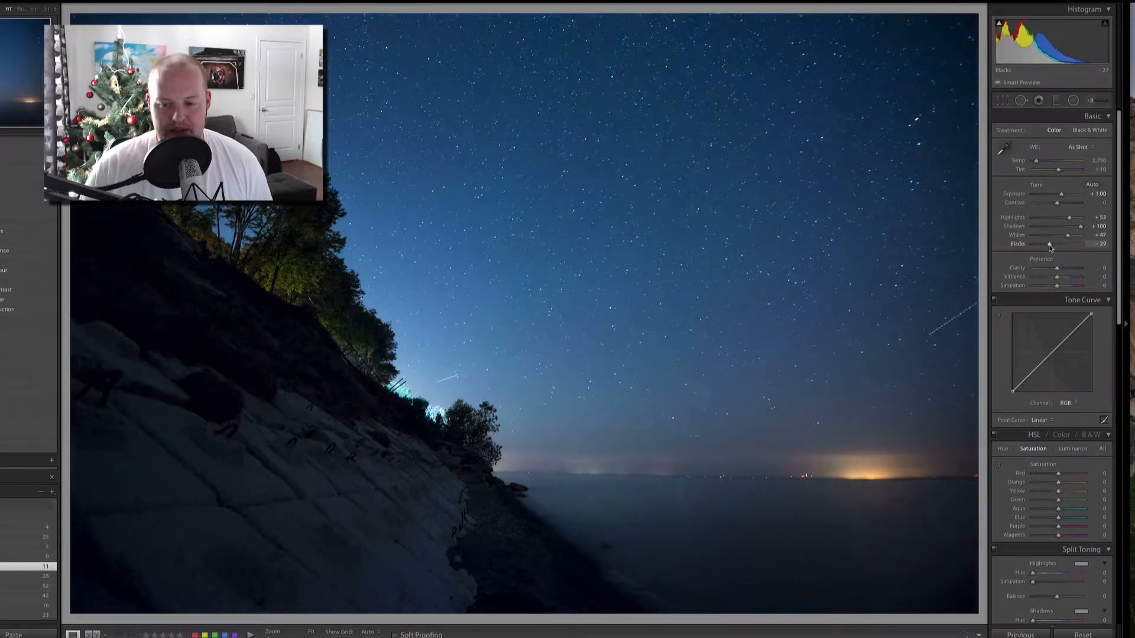
drag(1064, 244, 1046, 244)
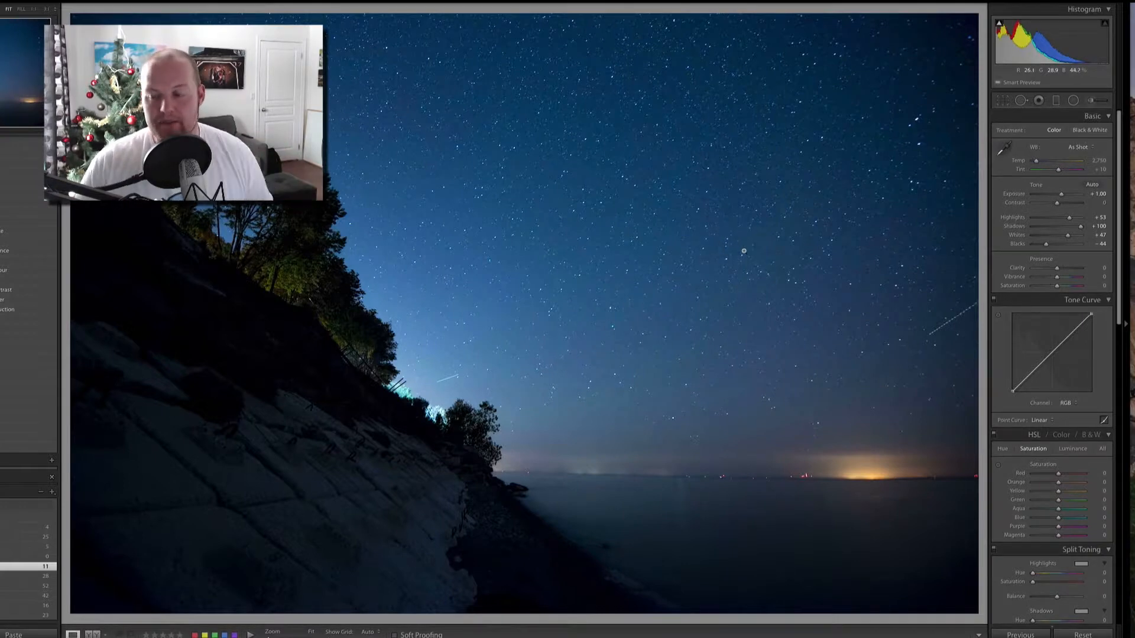
- Set Sharpening Amount to 77 with Radius 1.3 in the Detail panel
scroll(down, 3)
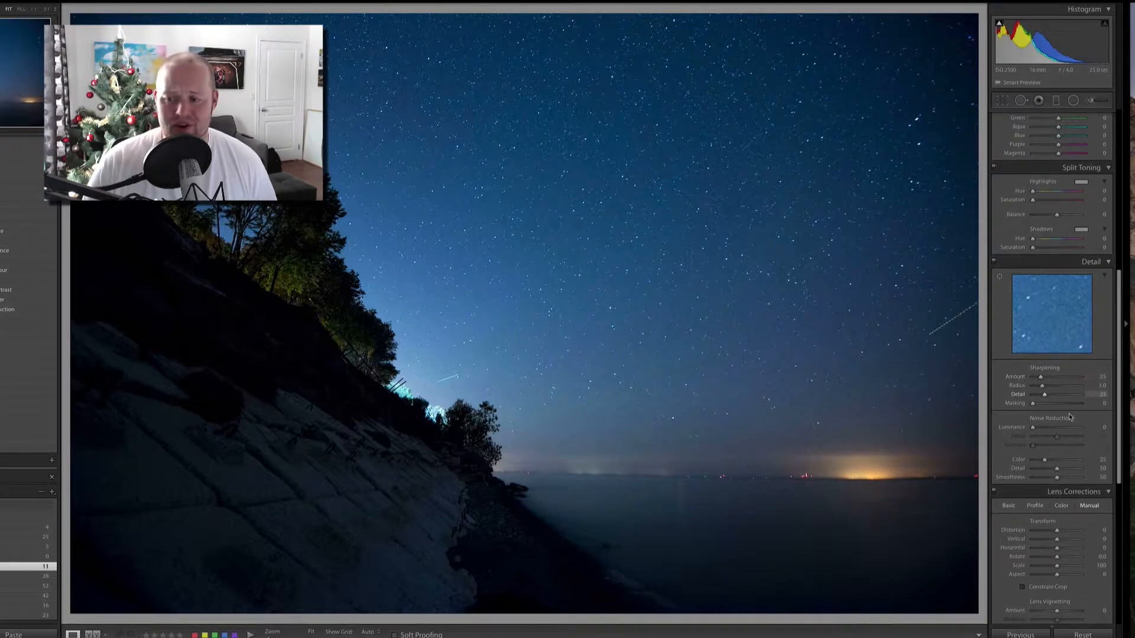
drag(1046, 376, 1062, 375)
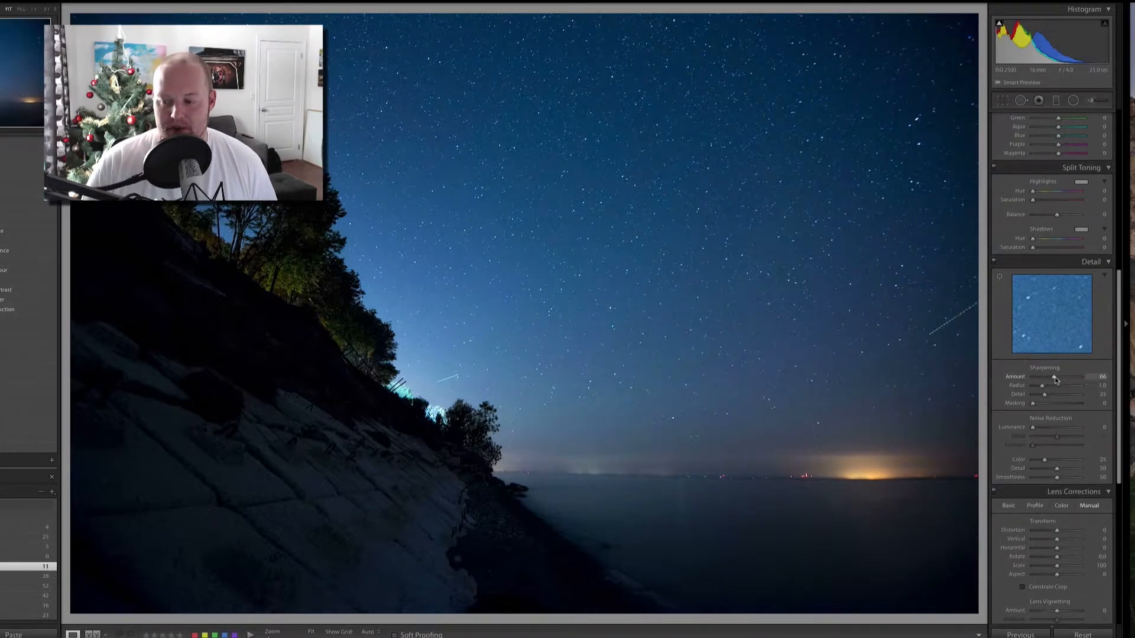
drag(1043, 385, 1047, 385)
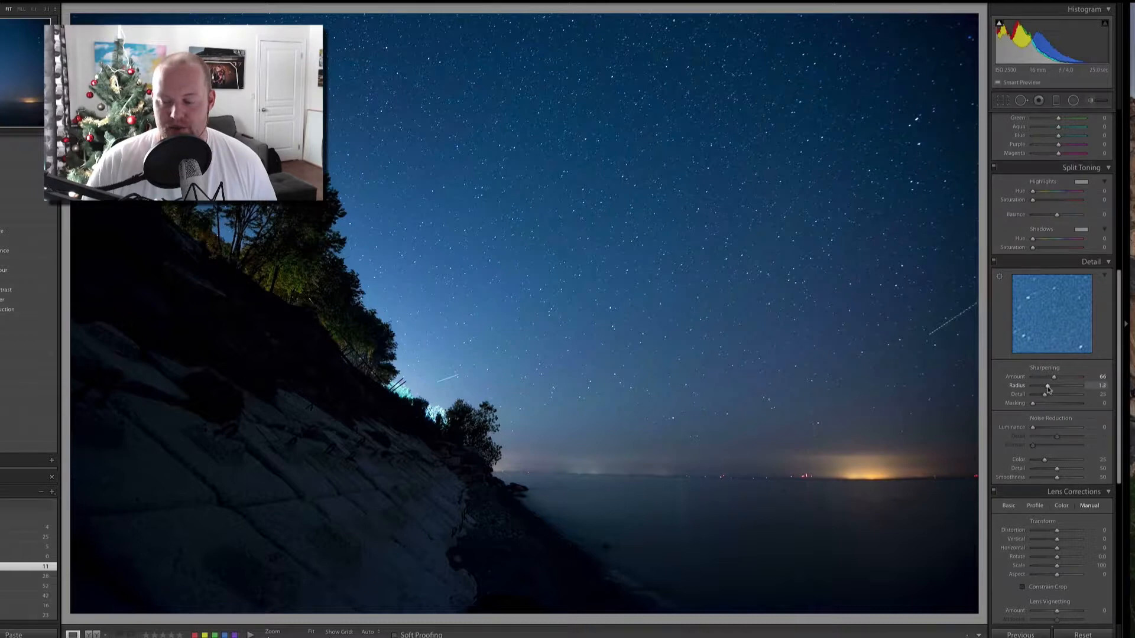
drag(1054, 376, 1078, 376)
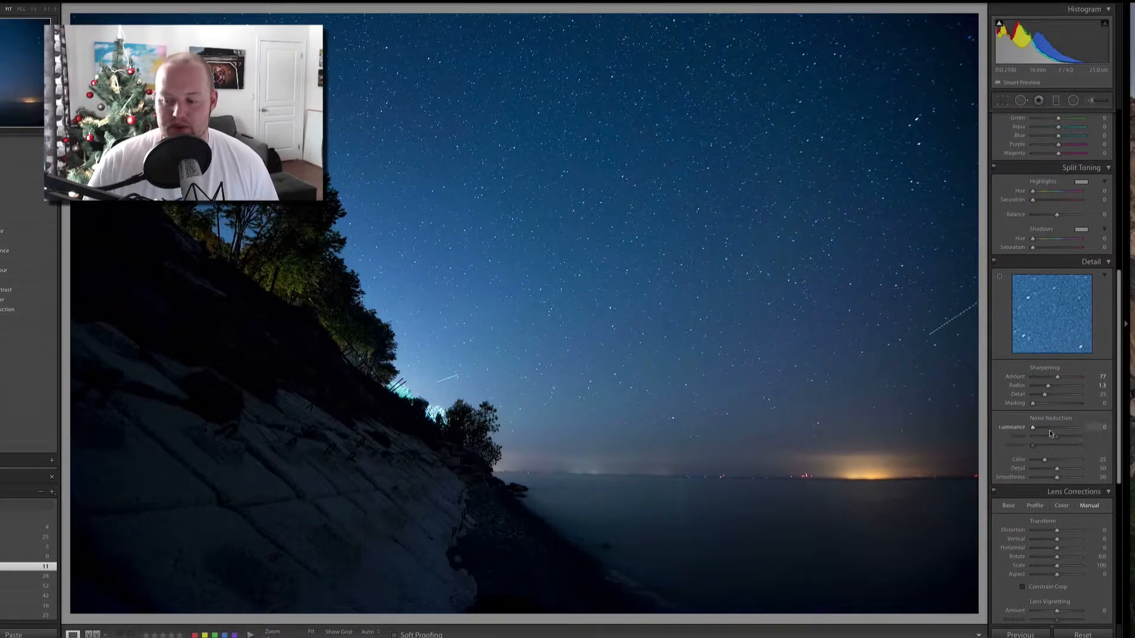
- Apply Luminance noise reduction 57 with Detail 62 and Contrast 18
drag(1034, 427, 1061, 426)
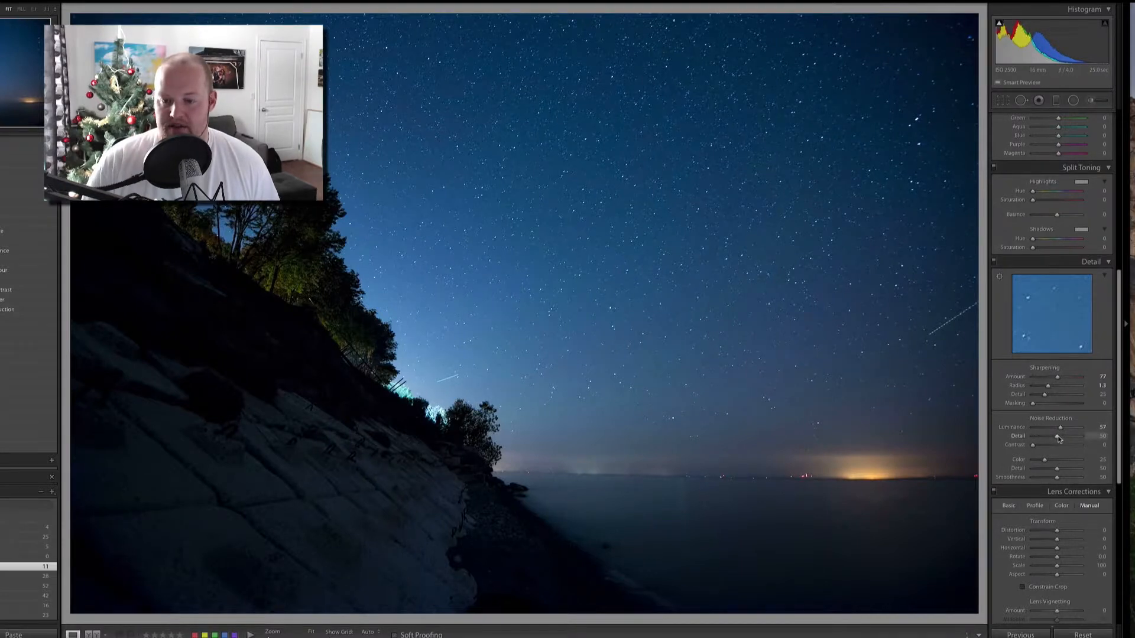
drag(1036, 436, 1059, 436)
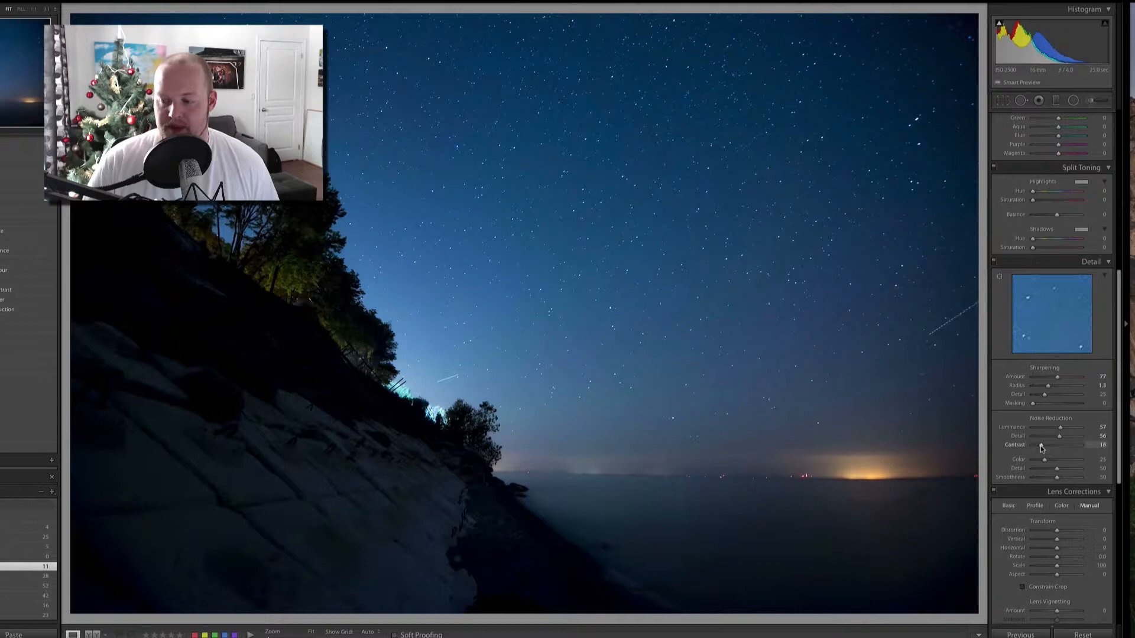
drag(1060, 436, 1065, 437)
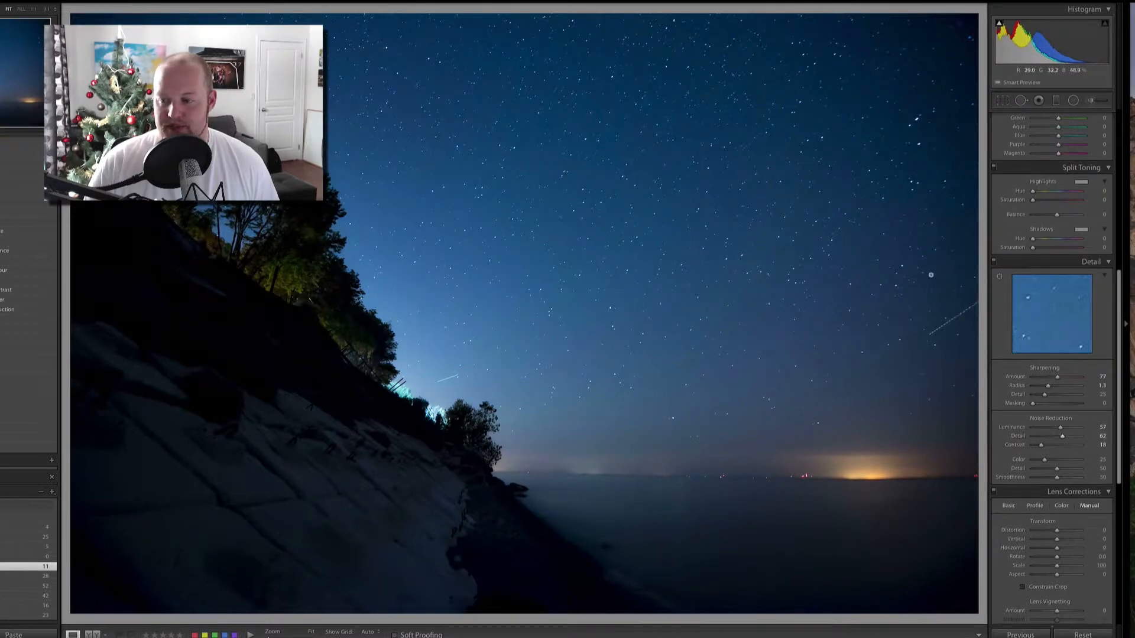
click(560, 217)
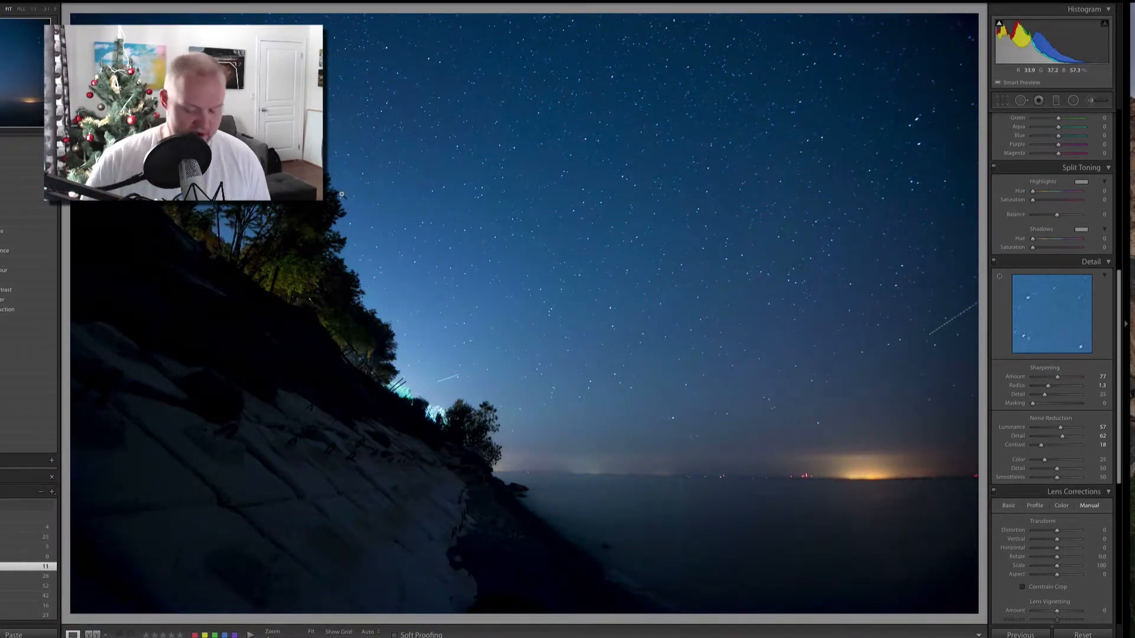
mouse_move(438, 323)
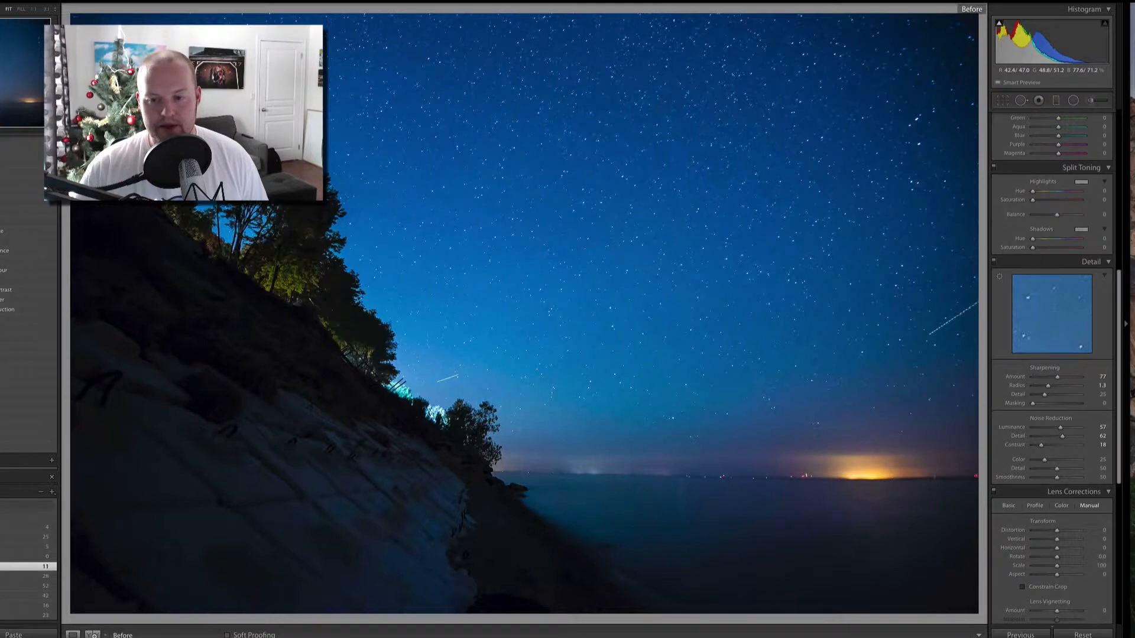
- Show the original and edited seascape side by side in Before & After view
click(92, 635)
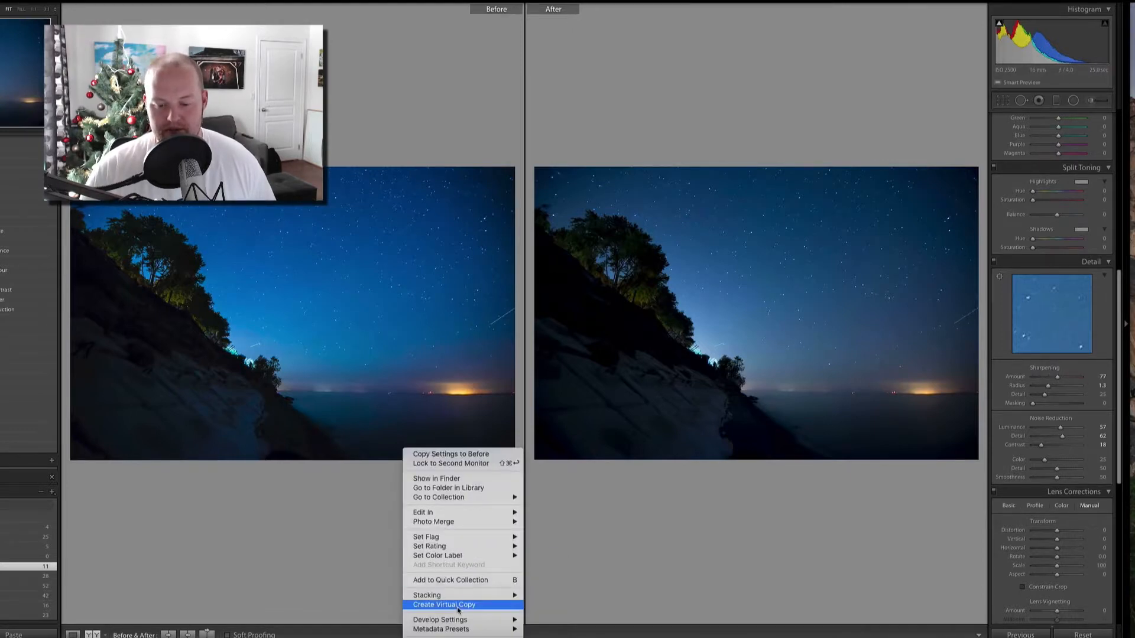
- Create a virtual copy of the night seascape photo
click(445, 604)
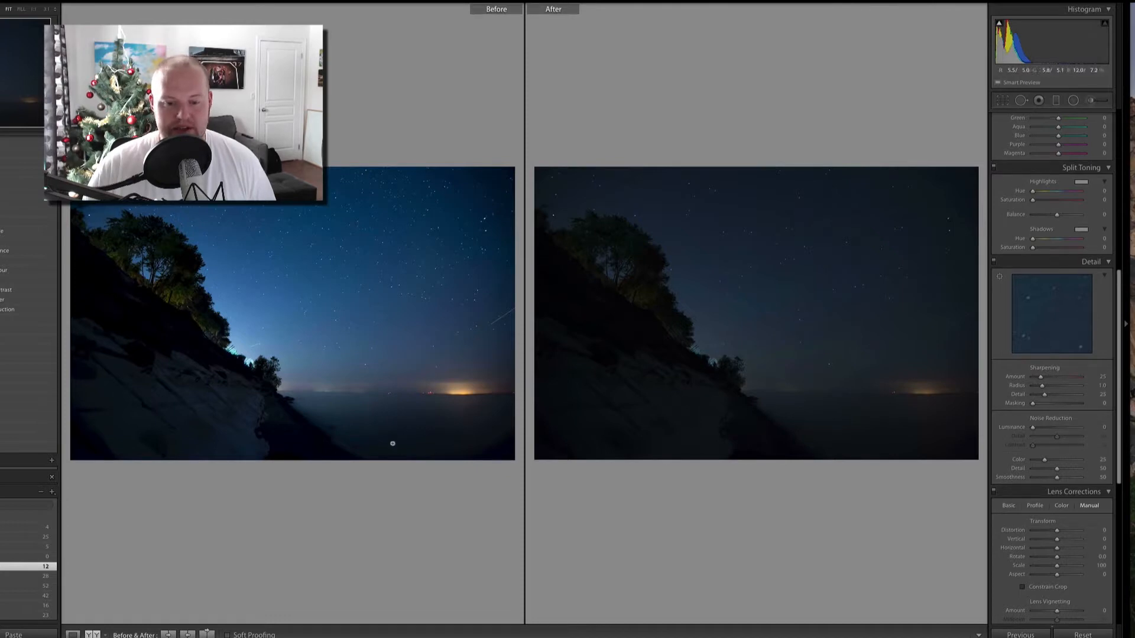
mouse_move(288, 331)
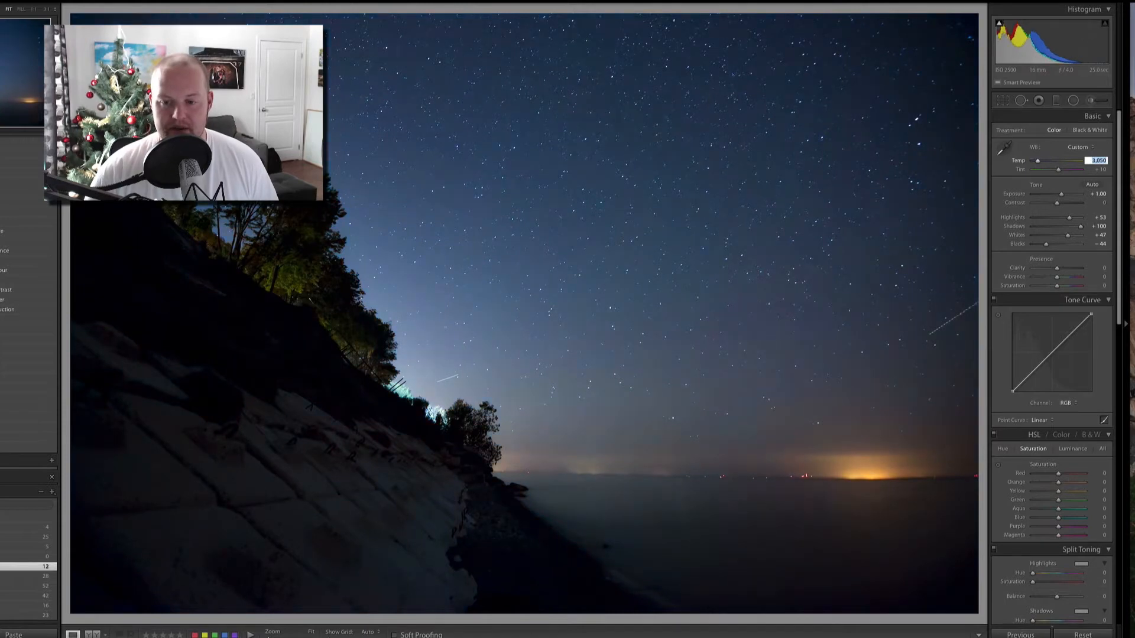
- Test warmer Temp values, then enter an exact temperature of 2,800
drag(1057, 159, 1067, 159)
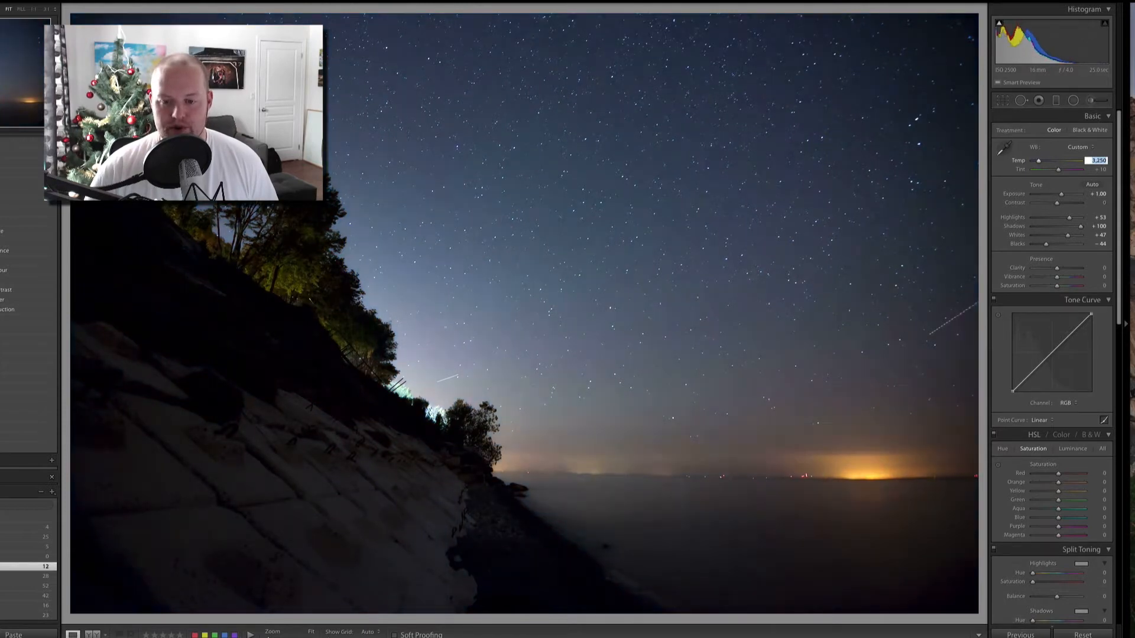
drag(1067, 160, 1060, 160)
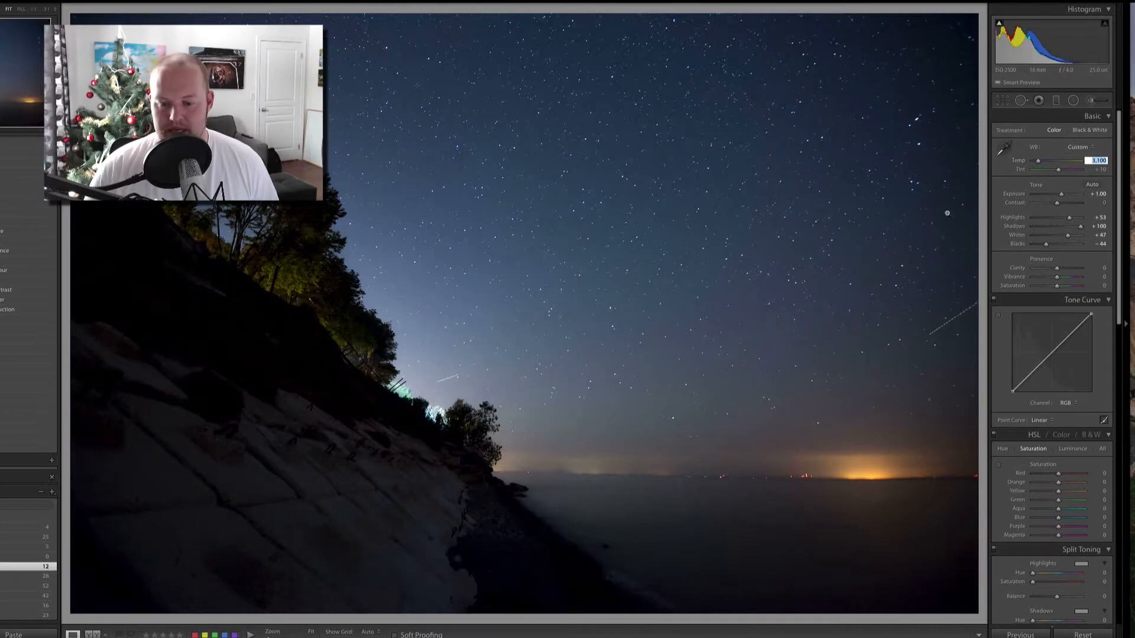
mouse_move(553, 372)
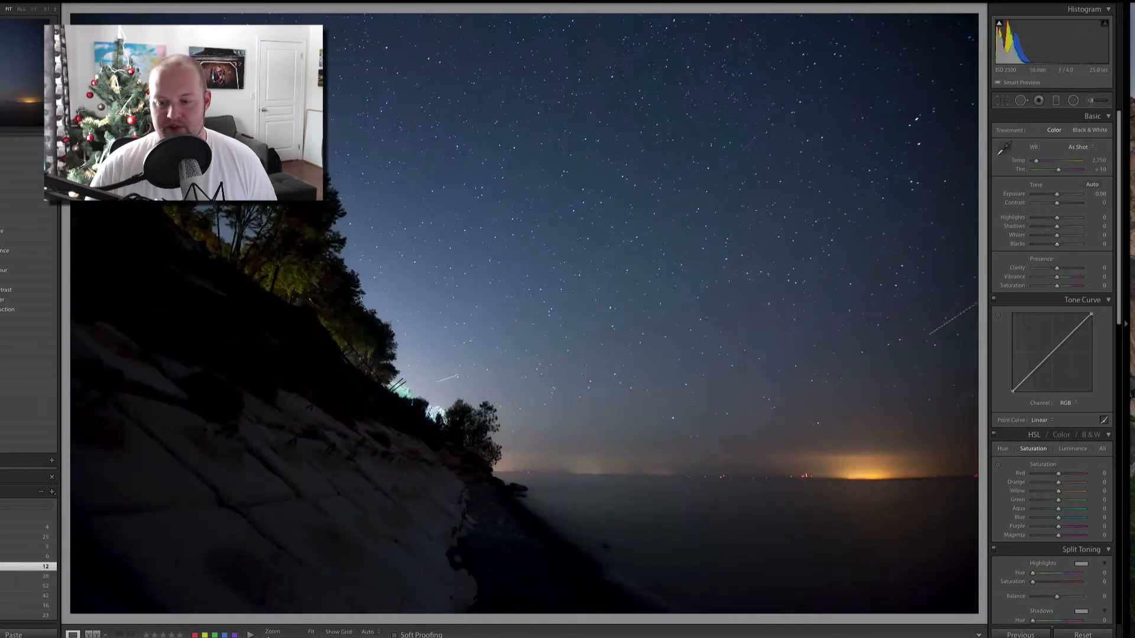
click(1091, 184)
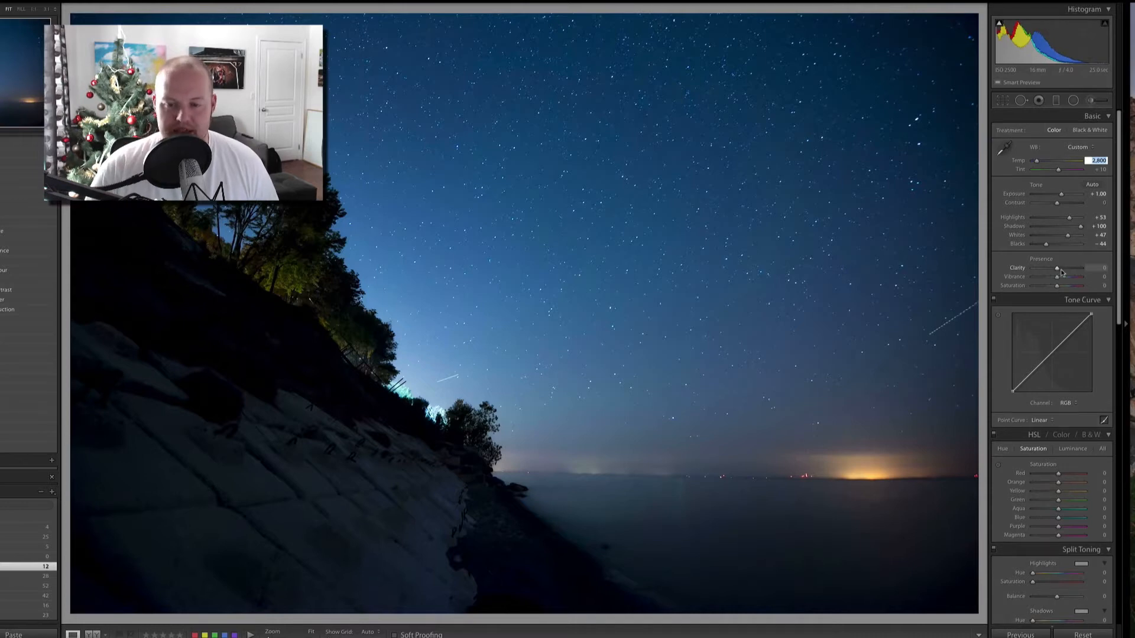
- Try strong, negative and maximum Clarity, settling on +15
drag(1056, 268, 1069, 268)
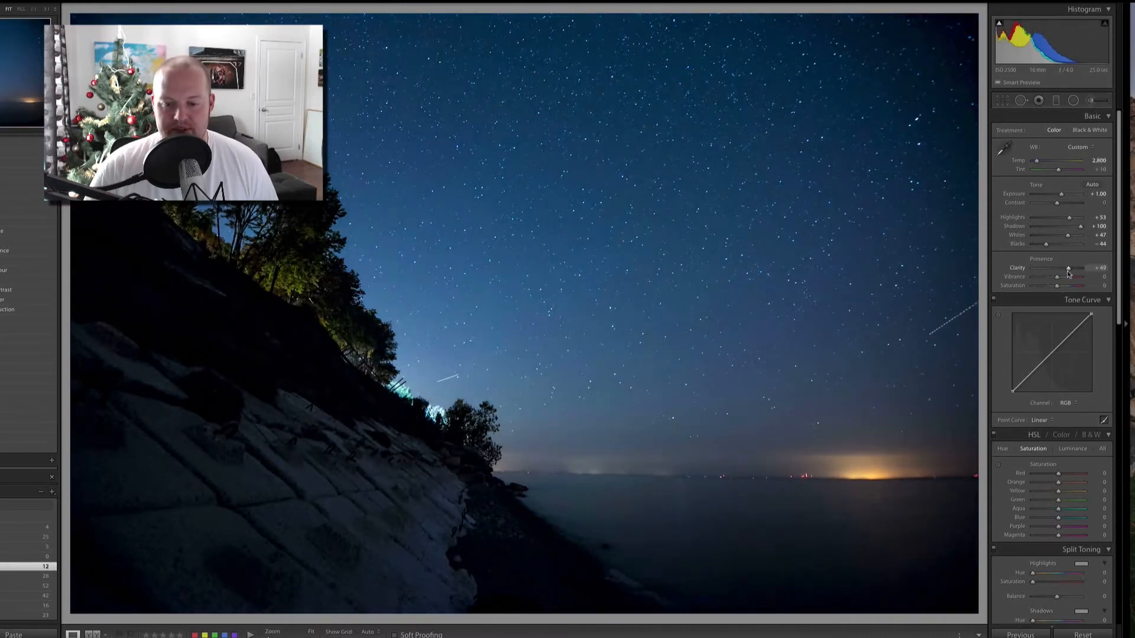
drag(1070, 268, 1063, 268)
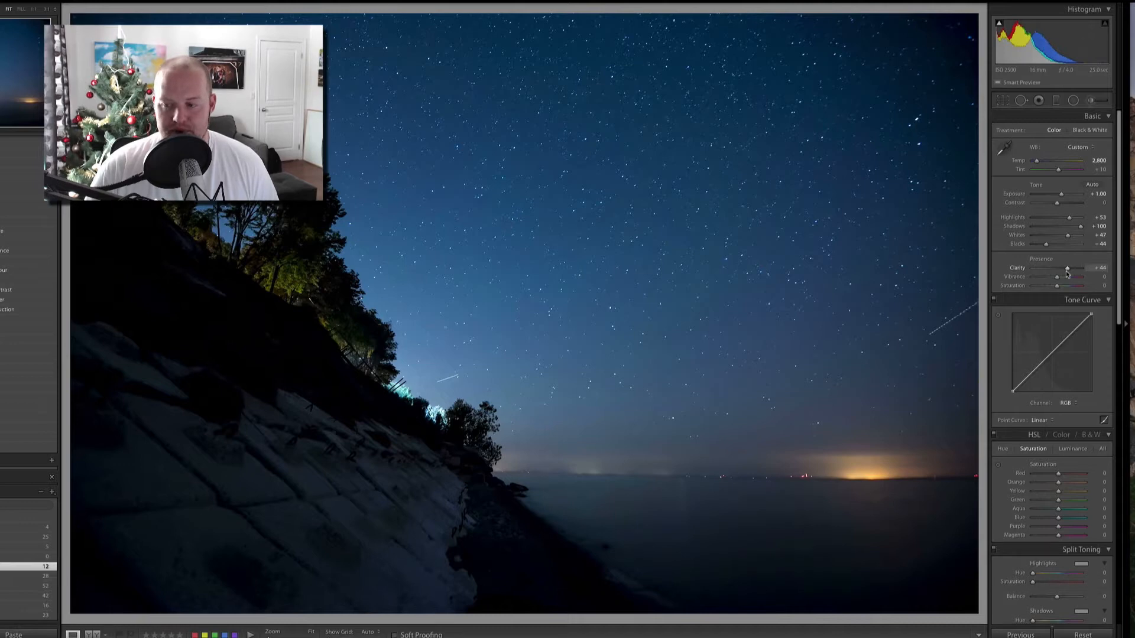
drag(1066, 268, 1074, 268)
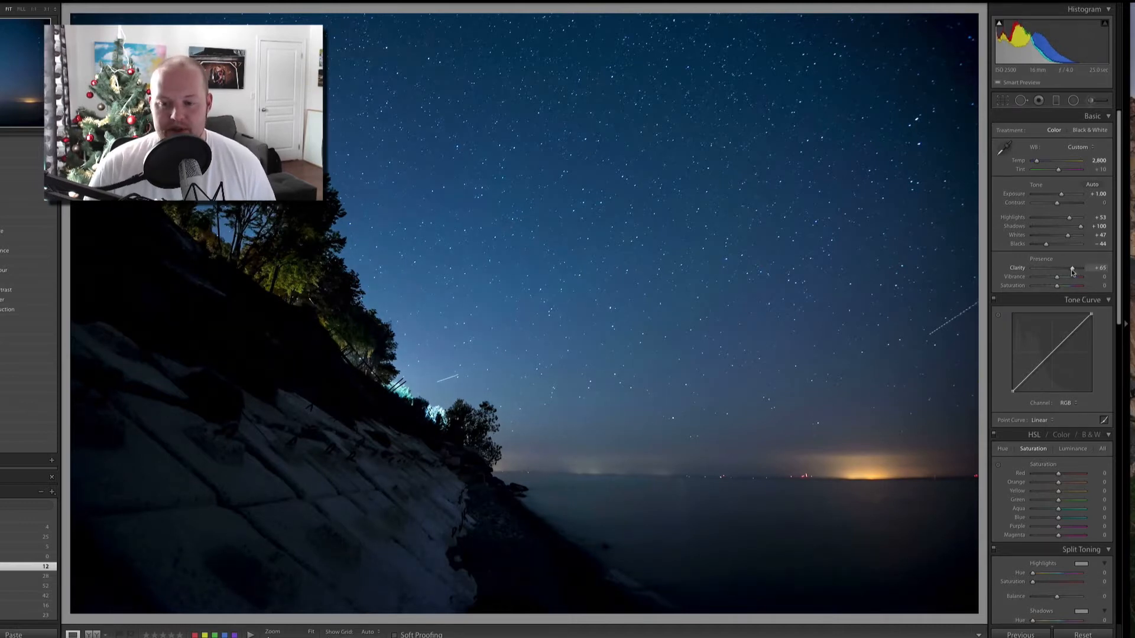
drag(1072, 268, 1043, 269)
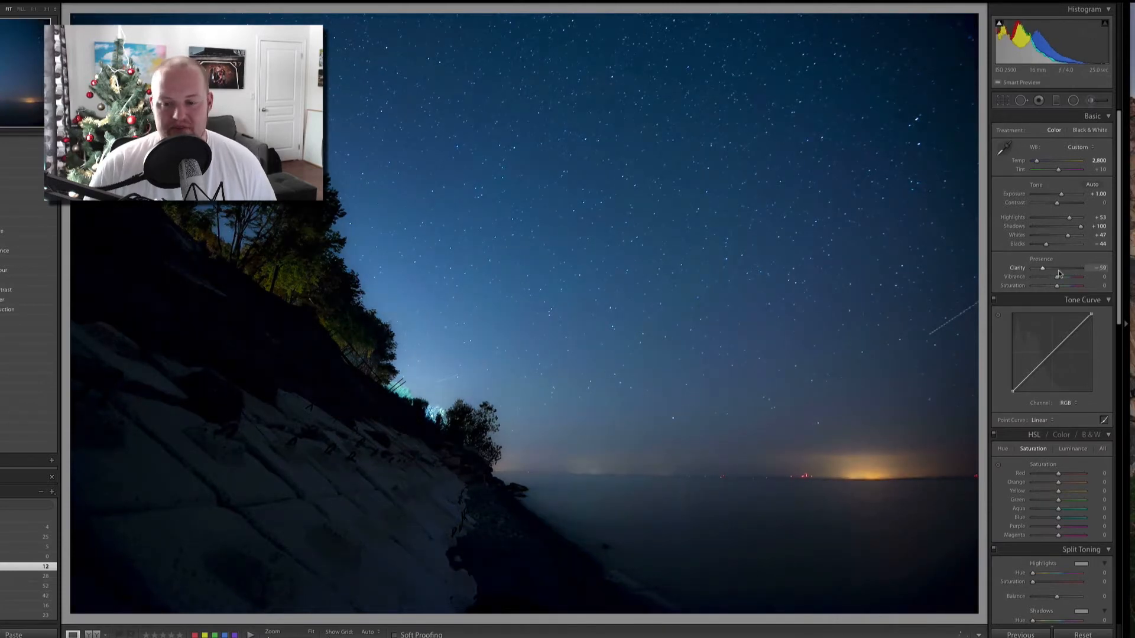
drag(1043, 269, 1078, 268)
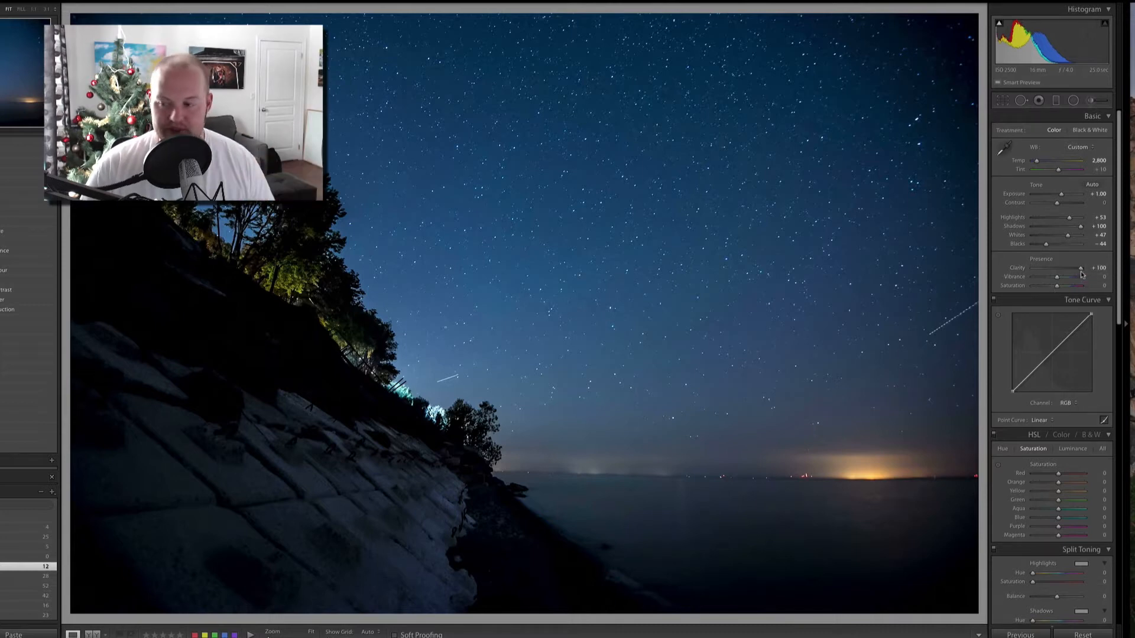
drag(1078, 268, 1058, 268)
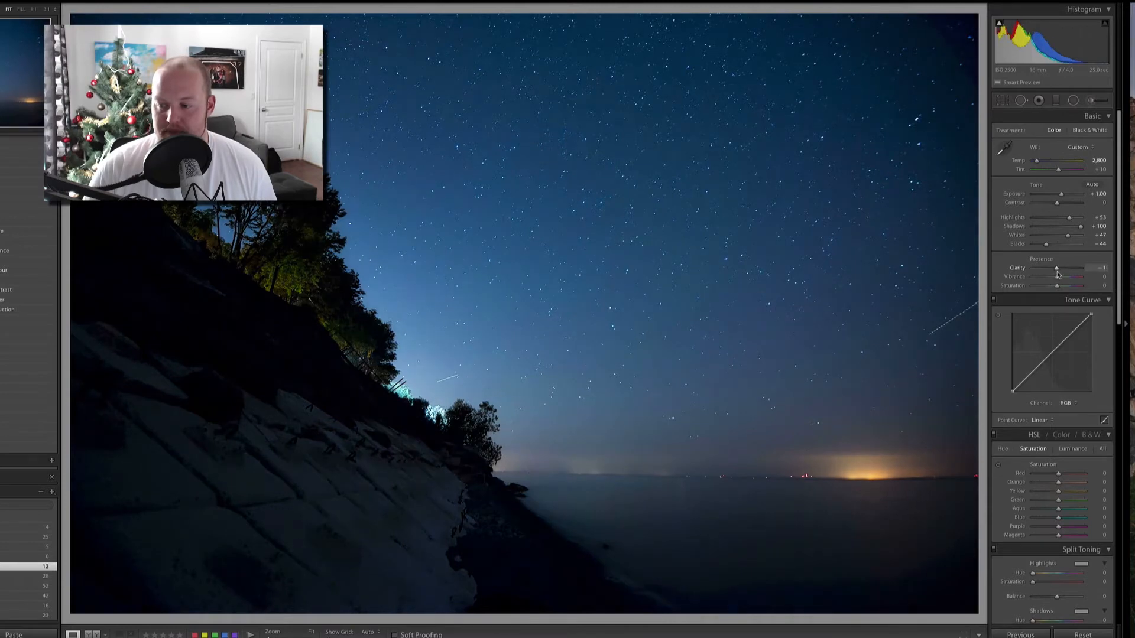
drag(1055, 268, 1078, 269)
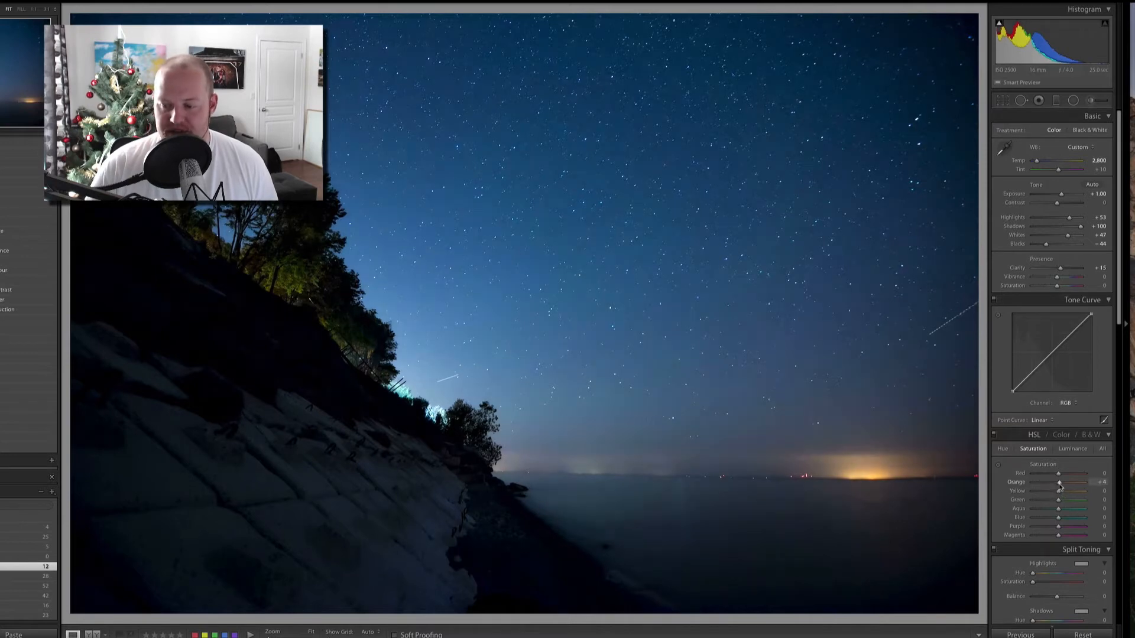
- Raise Orange saturation to +43 in the HSL Saturation tab
drag(1060, 482, 1074, 483)
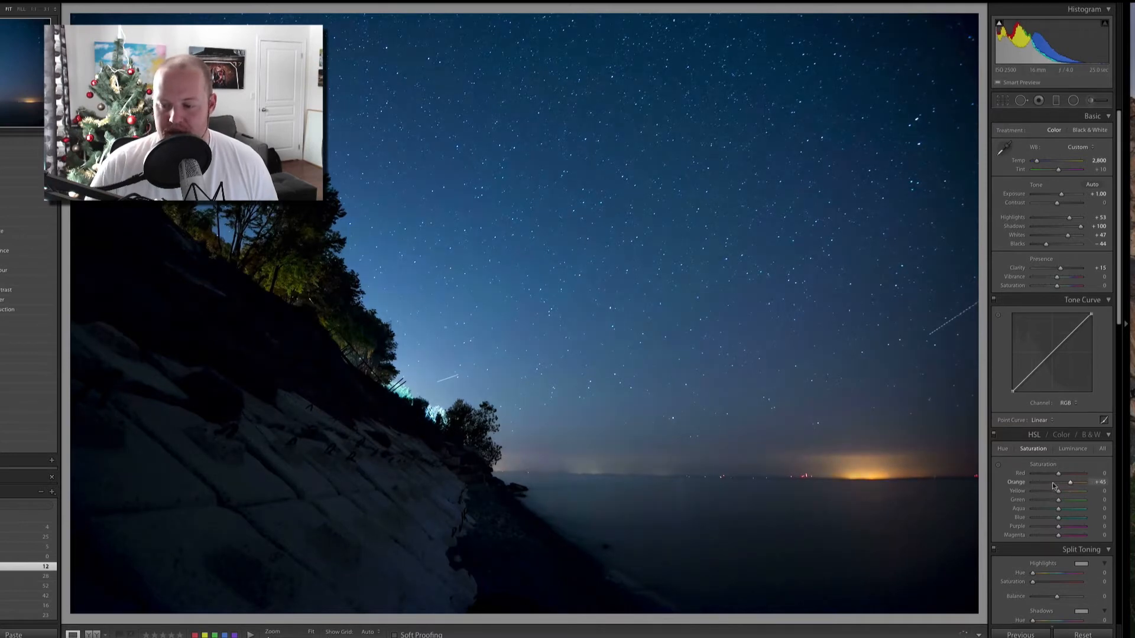
drag(1077, 483, 1069, 482)
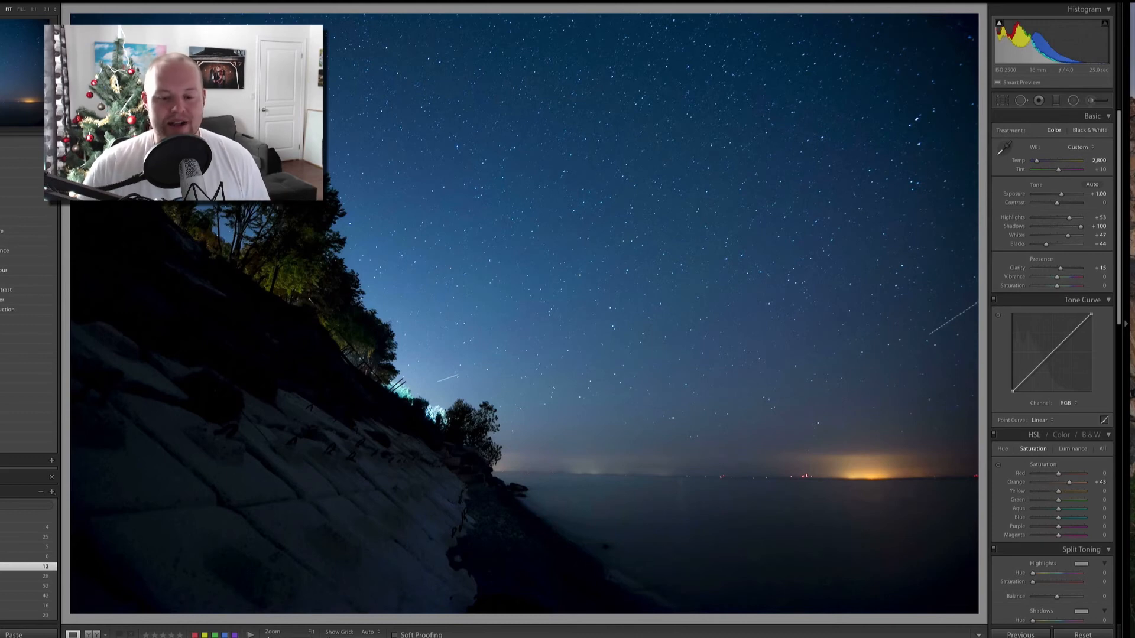
mouse_move(741, 452)
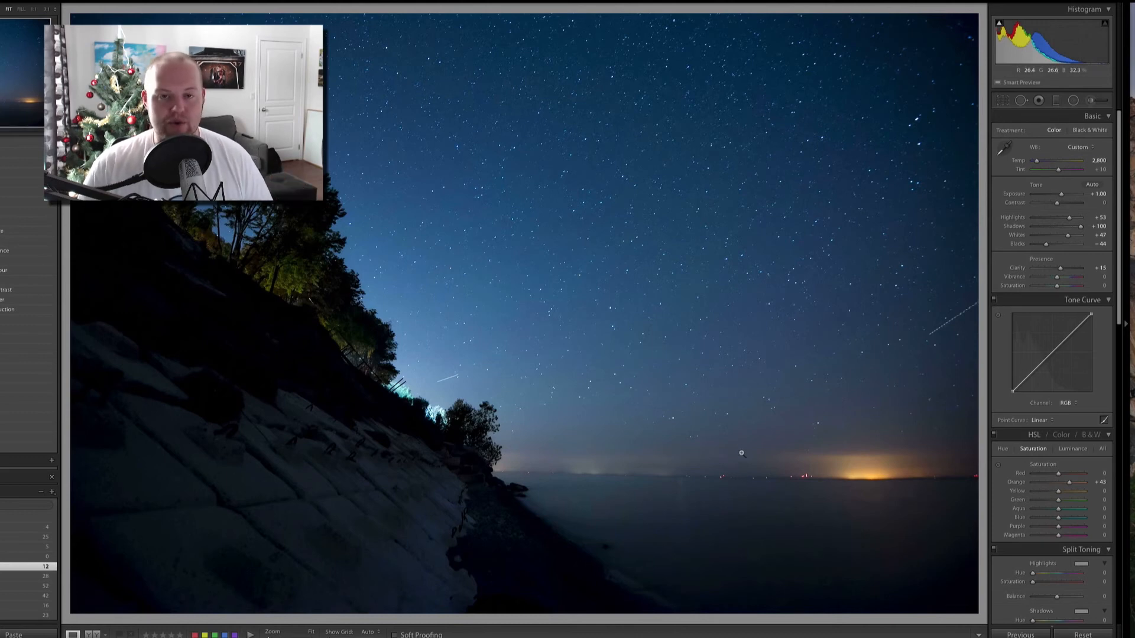